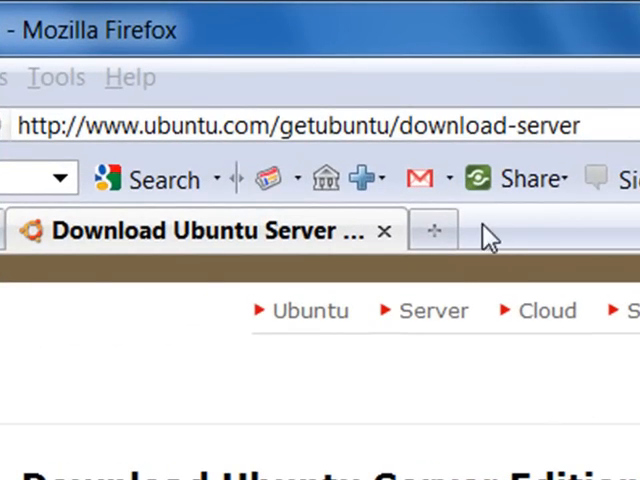
# Choose the 32-bit Ubuntu Server 10.04 build and United States as the download location.
pyautogui.scroll(-3)
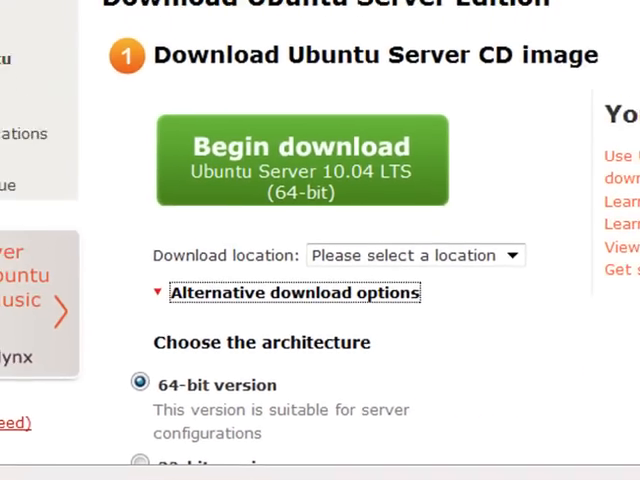
pyautogui.scroll(-3)
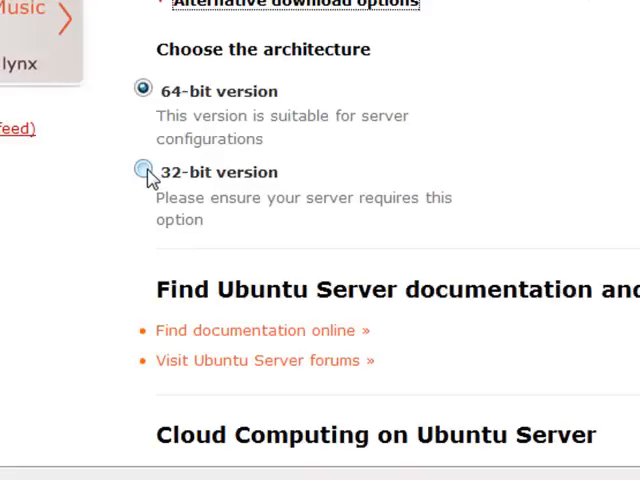
pyautogui.click(140, 172)
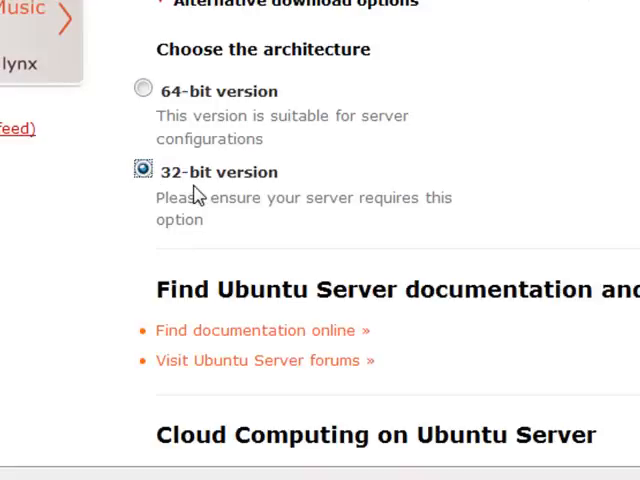
pyautogui.click(388, 166)
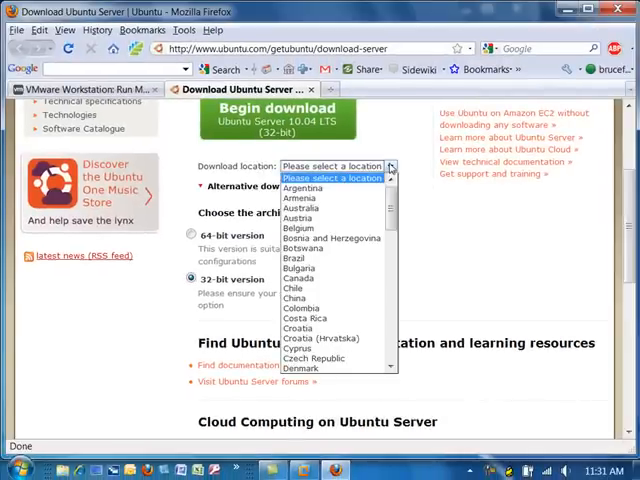
pyautogui.scroll(-3)
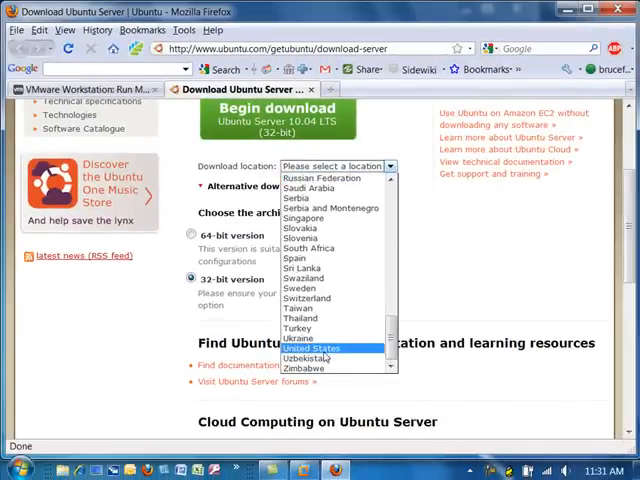
pyautogui.click(312, 348)
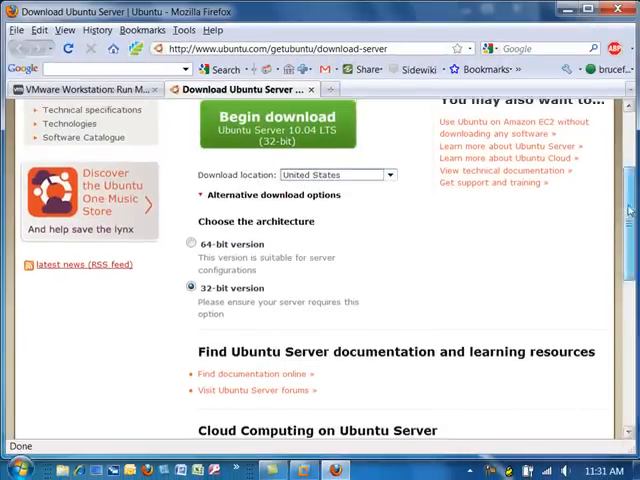
pyautogui.scroll(3)
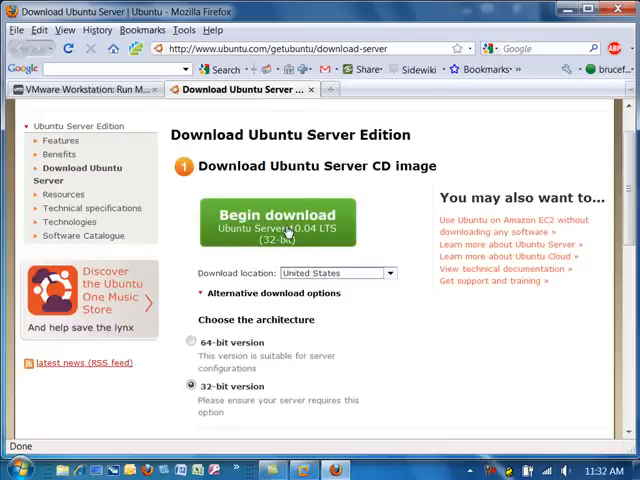
pyautogui.moveTo(312, 104)
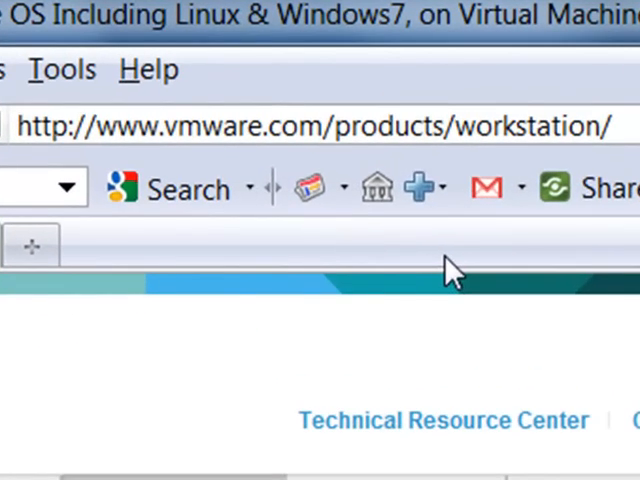
pyautogui.moveTo(82, 388)
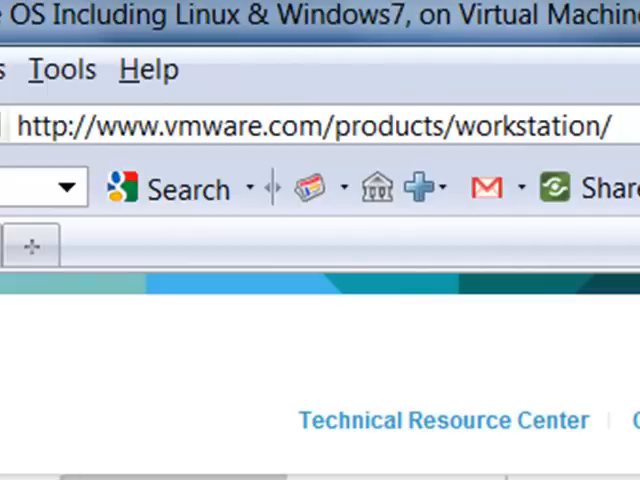
# Scroll through the VMware Workstation product page in Firefox.
pyautogui.scroll(-3)
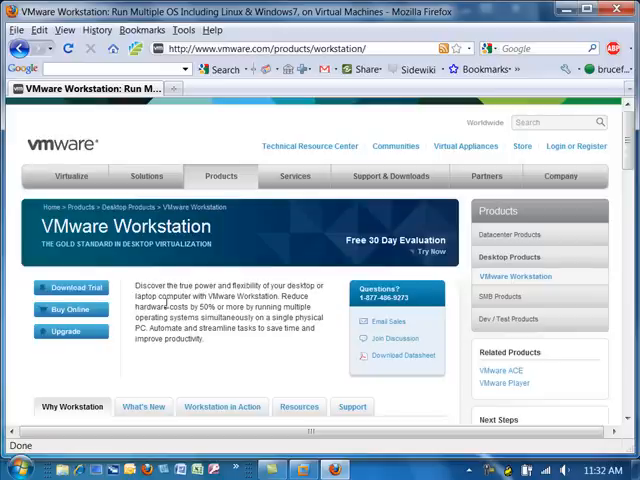
pyautogui.moveTo(72, 290)
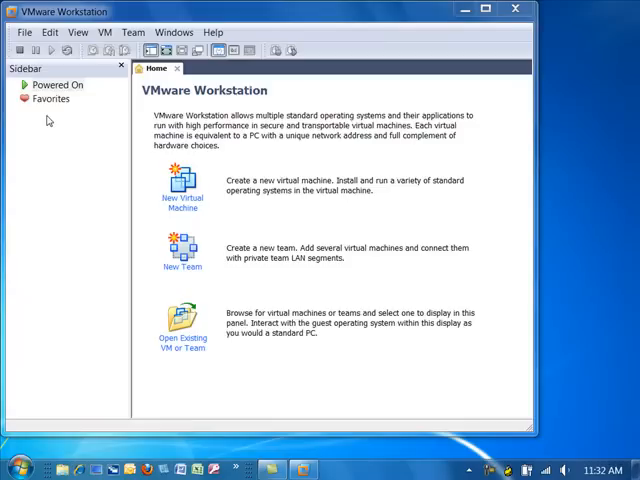
pyautogui.moveTo(48, 138)
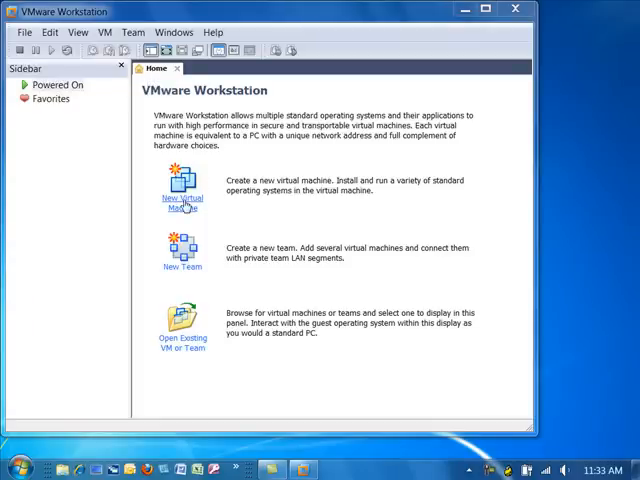
# Launch the New Virtual Machine Wizard from the Home tab.
pyautogui.click(182, 190)
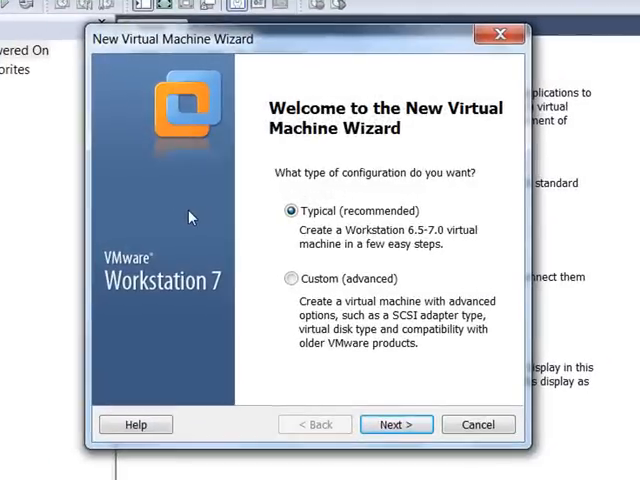
pyautogui.moveTo(312, 228)
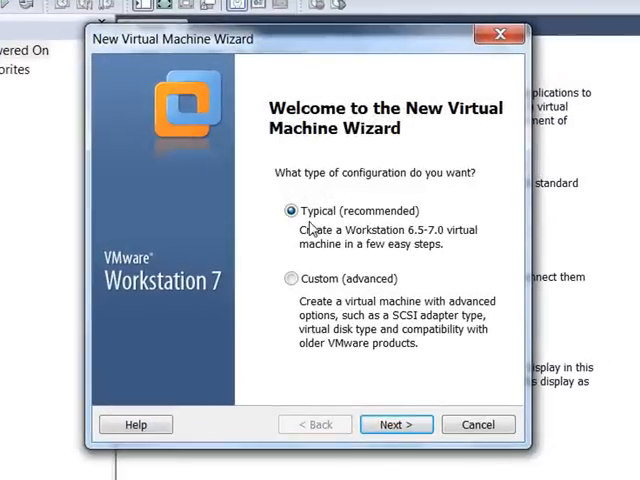
pyautogui.moveTo(316, 304)
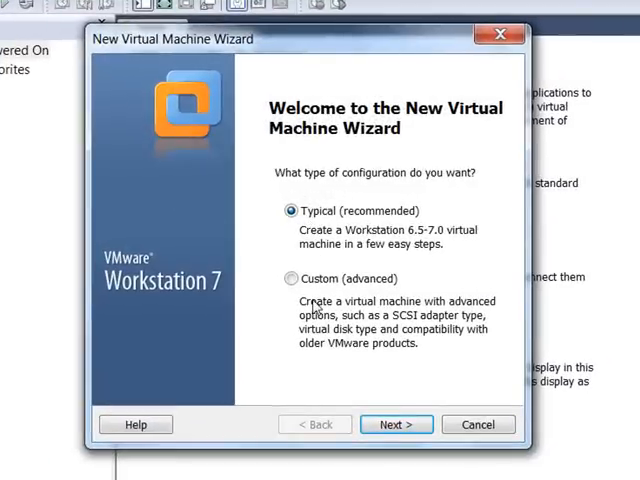
pyautogui.moveTo(344, 310)
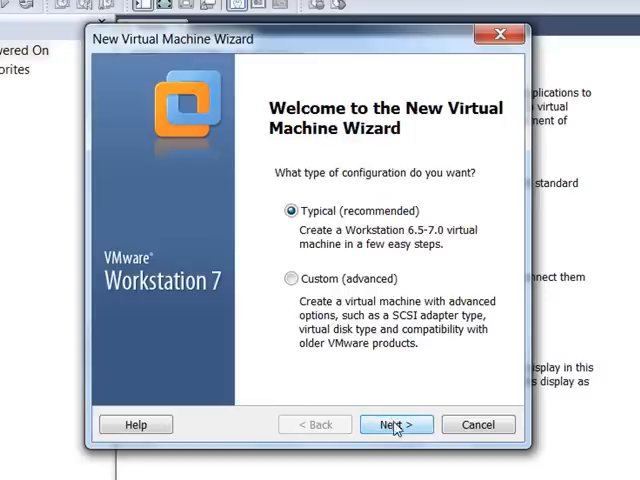
# Keep Typical configuration, choose to install the operating system later, and continue.
pyautogui.click(396, 424)
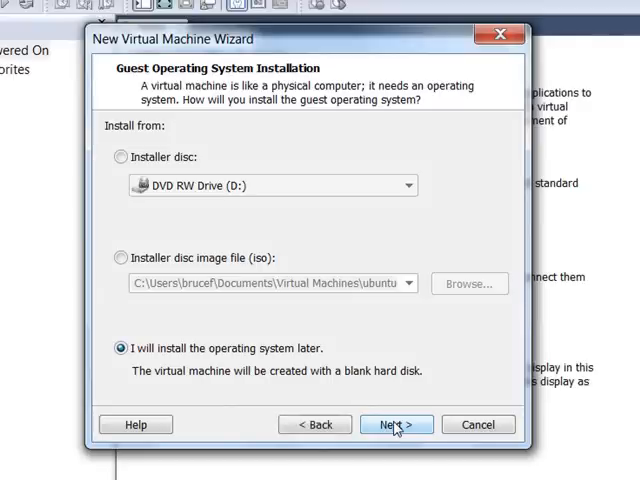
pyautogui.moveTo(128, 238)
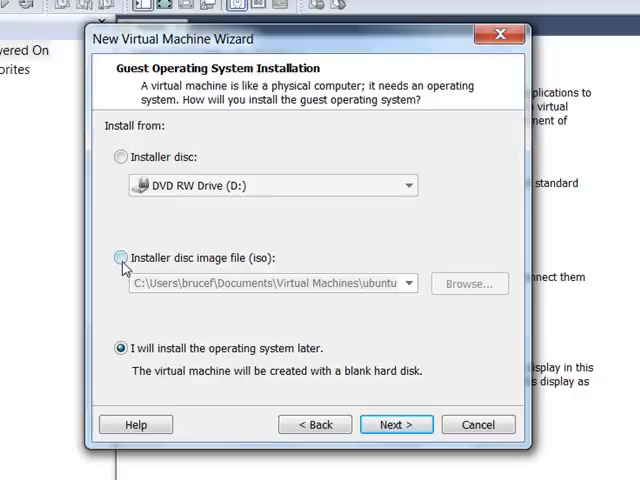
pyautogui.click(120, 258)
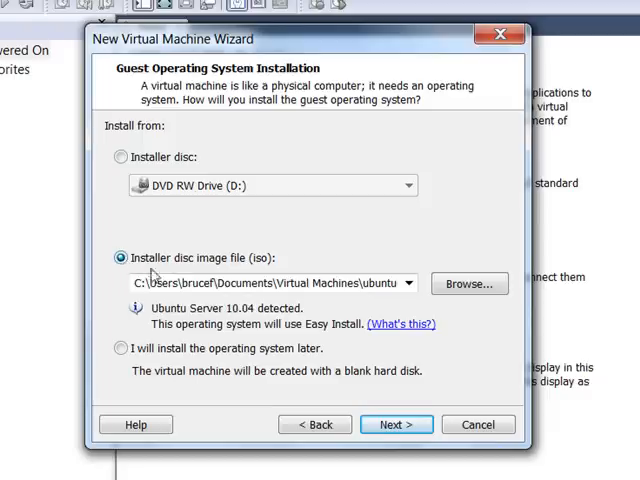
pyautogui.moveTo(340, 336)
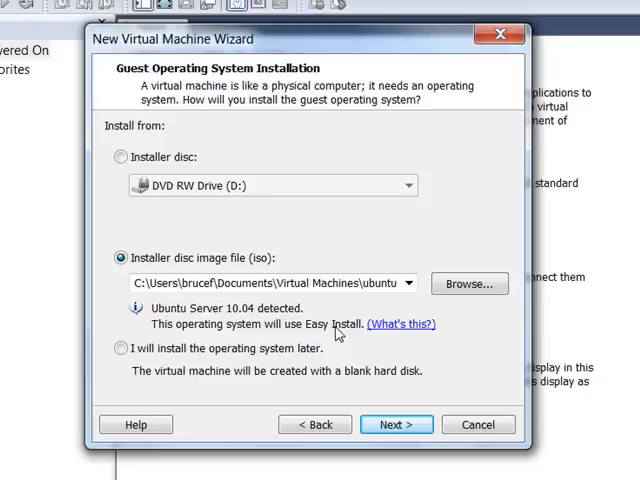
pyautogui.moveTo(124, 348)
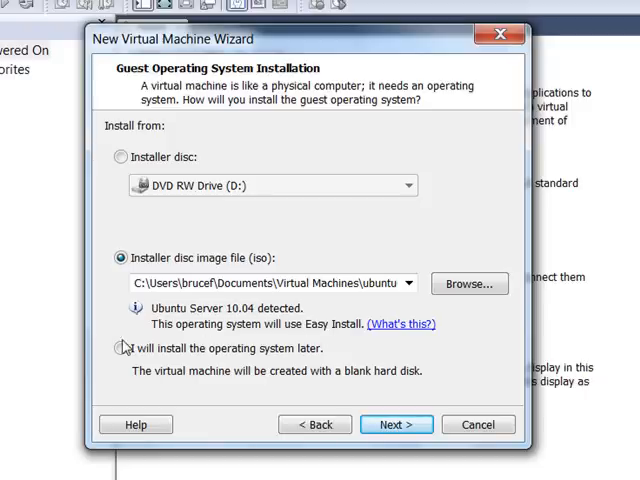
pyautogui.click(120, 348)
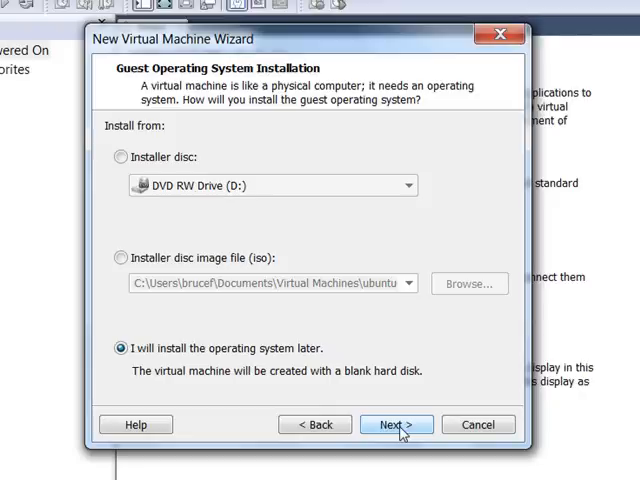
pyautogui.click(394, 424)
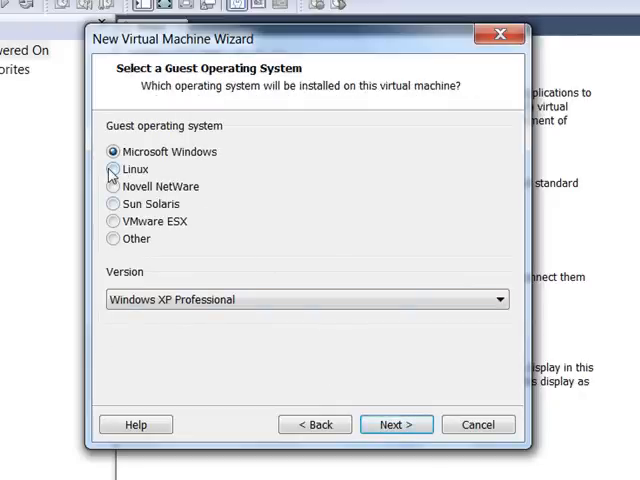
# Set the guest to Linux / Ubuntu and name the machine Ubuntu1004.
pyautogui.click(114, 168)
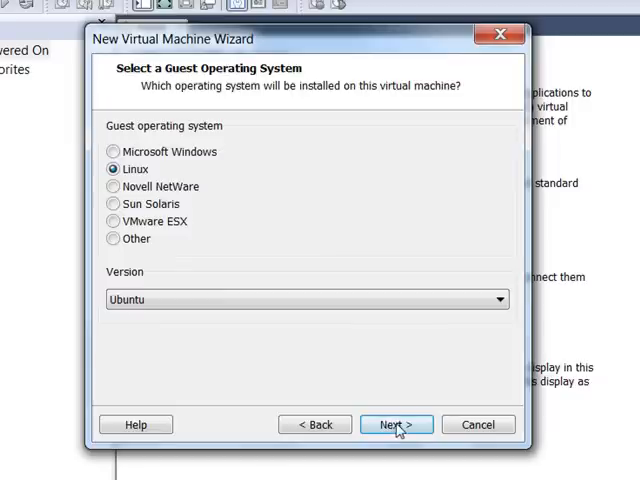
pyautogui.click(394, 424)
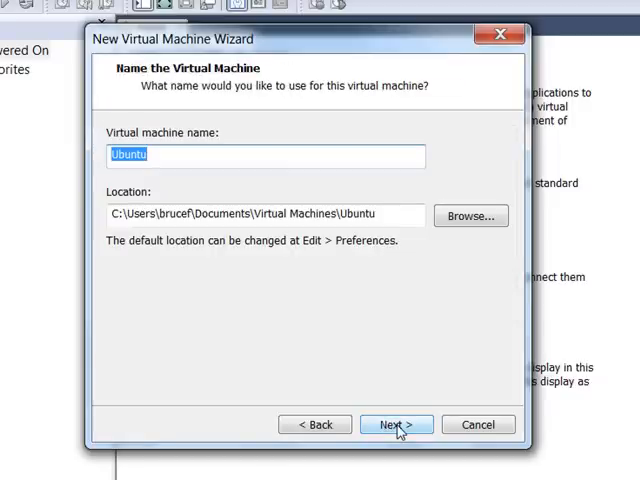
pyautogui.click(150, 156)
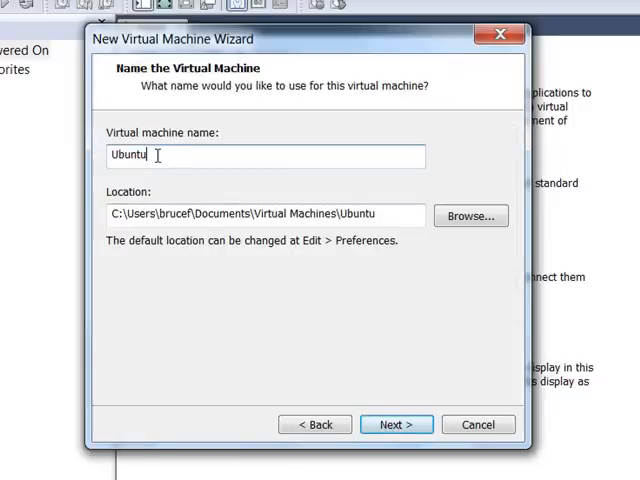
pyautogui.write('1004')
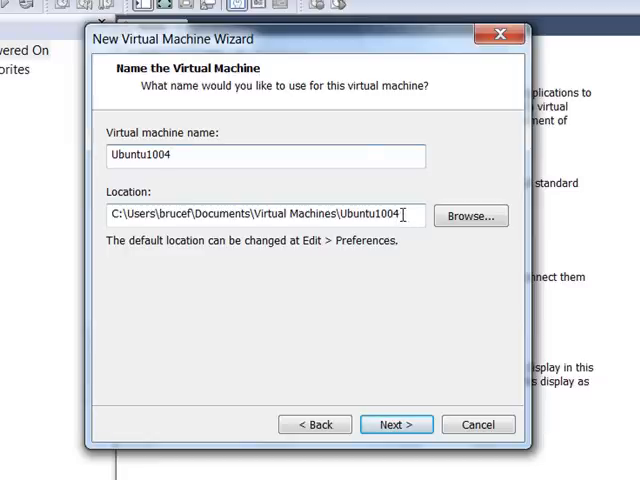
pyautogui.moveTo(390, 282)
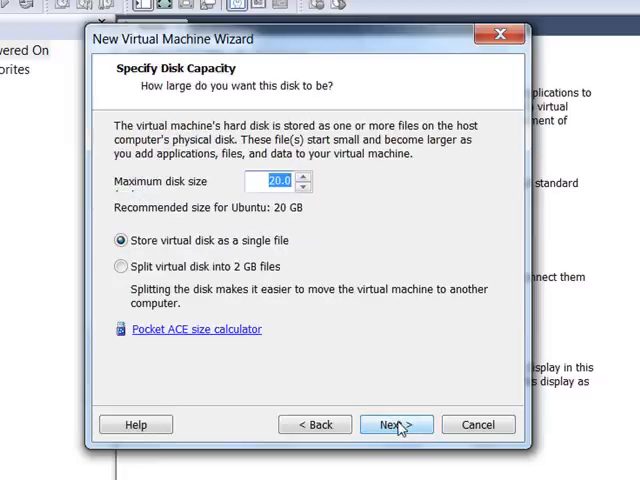
pyautogui.moveTo(342, 270)
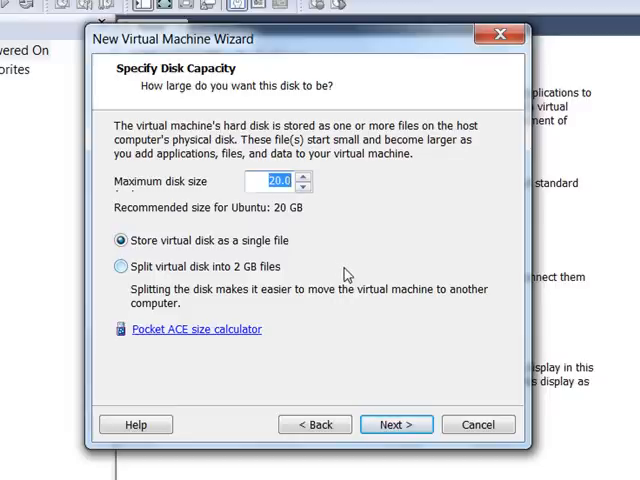
pyautogui.moveTo(184, 260)
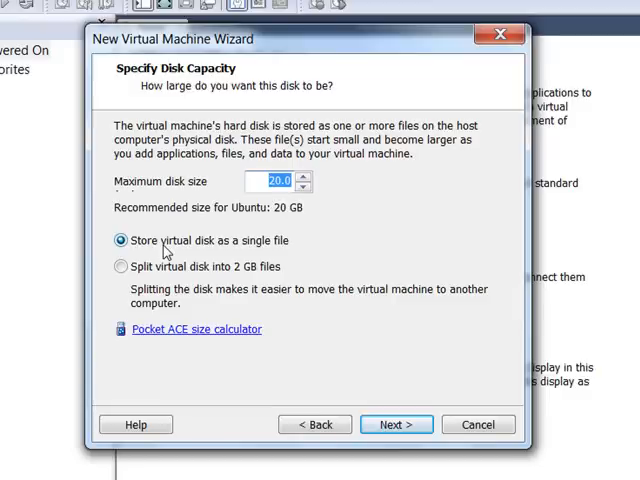
pyautogui.moveTo(120, 268)
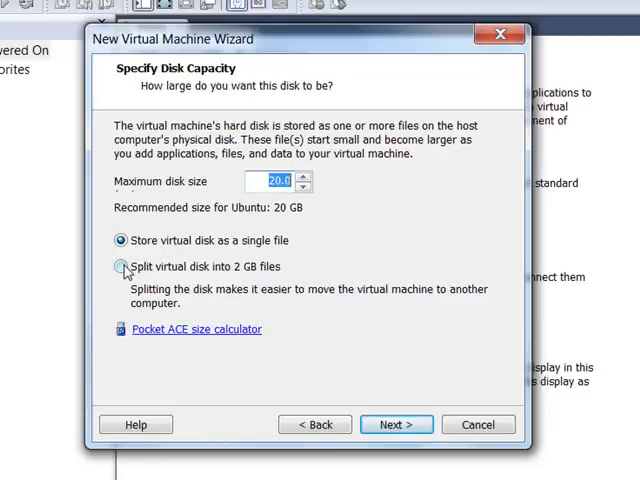
pyautogui.moveTo(124, 272)
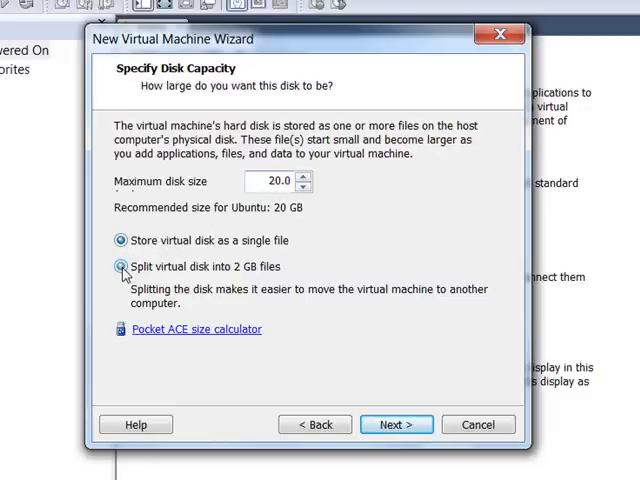
# Keep the 20 GB disk, split it into 2 GB files, and advance to the summary.
pyautogui.click(120, 266)
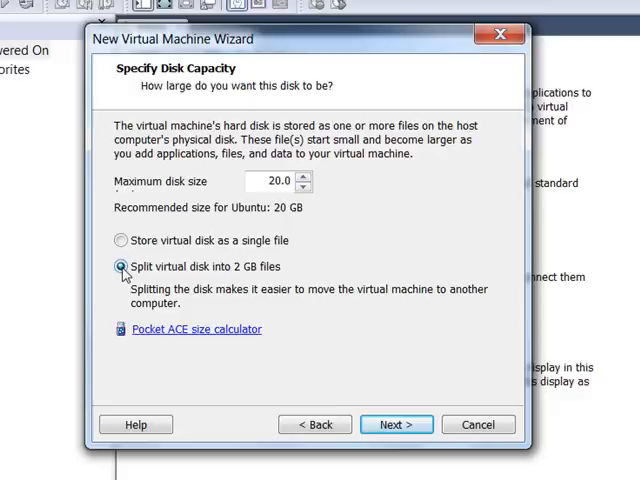
pyautogui.click(120, 240)
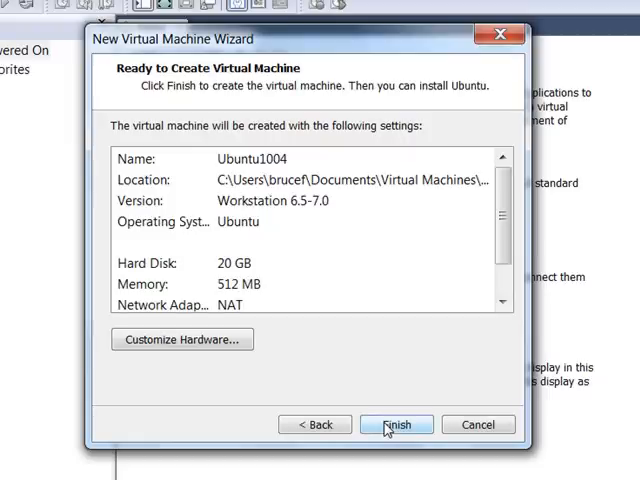
pyautogui.moveTo(182, 340)
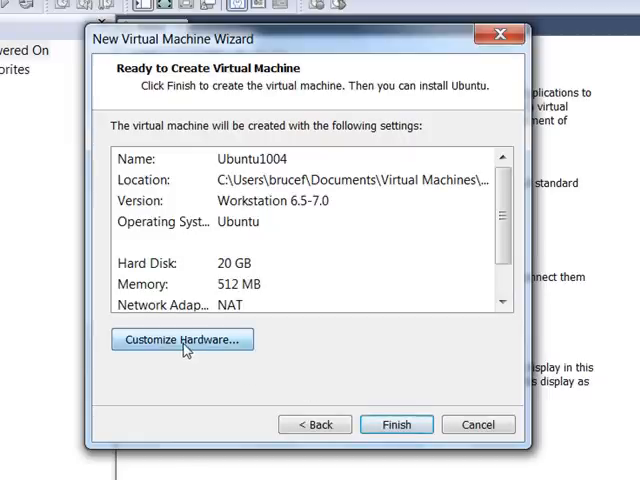
# Bring up Customize Hardware and review the 512 MB memory setting.
pyautogui.click(182, 340)
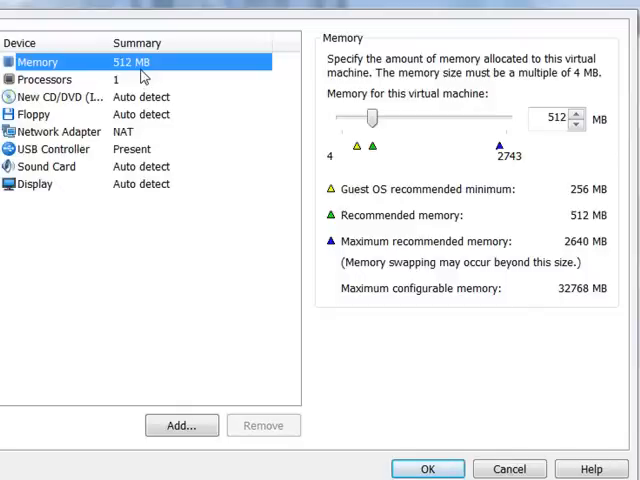
pyautogui.moveTo(582, 204)
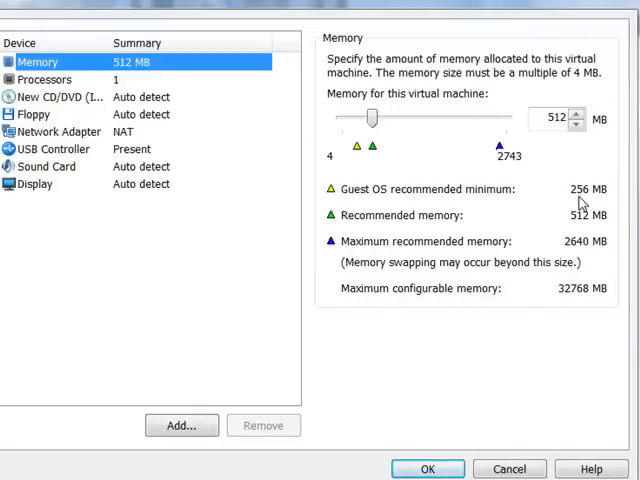
pyautogui.moveTo(548, 190)
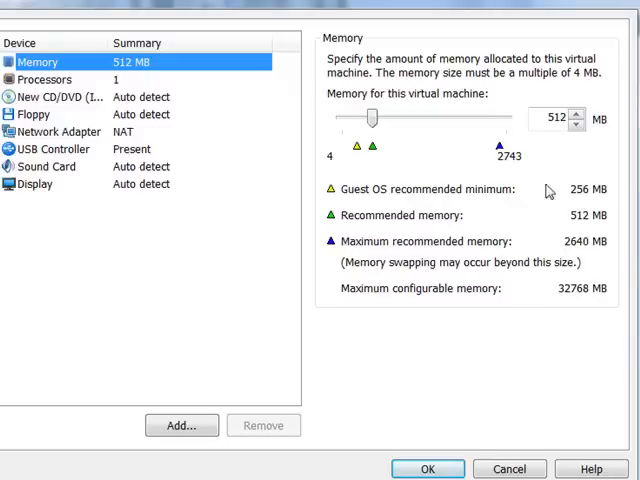
pyautogui.moveTo(160, 62)
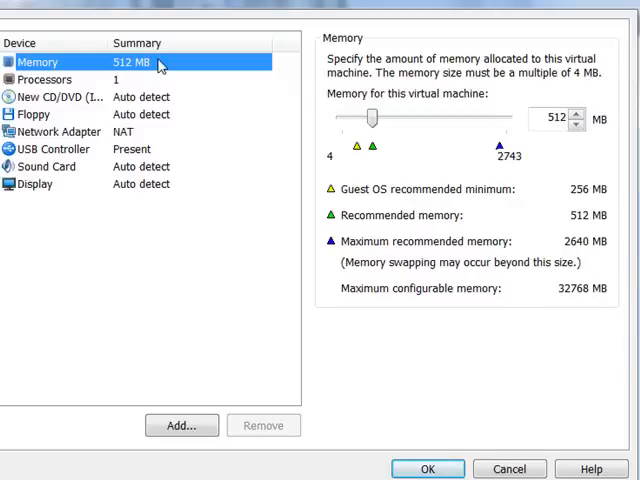
pyautogui.moveTo(132, 140)
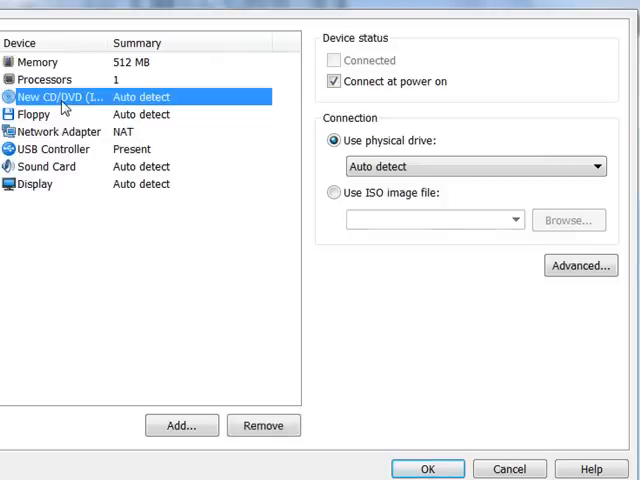
# Switch the CD/DVD drive to an ISO image file and browse for the Ubuntu ISO.
pyautogui.click(332, 192)
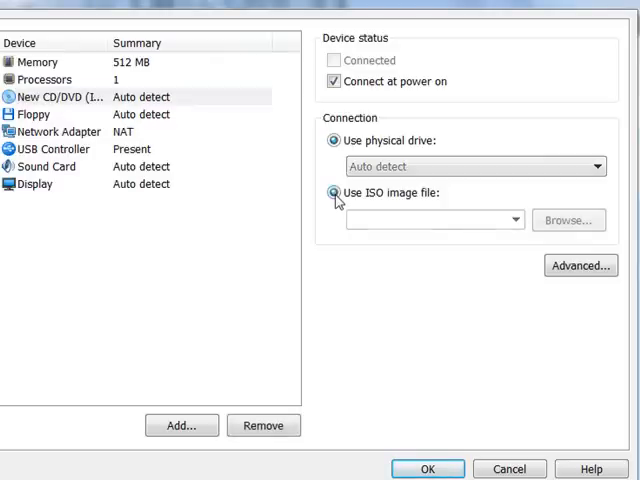
pyautogui.click(334, 192)
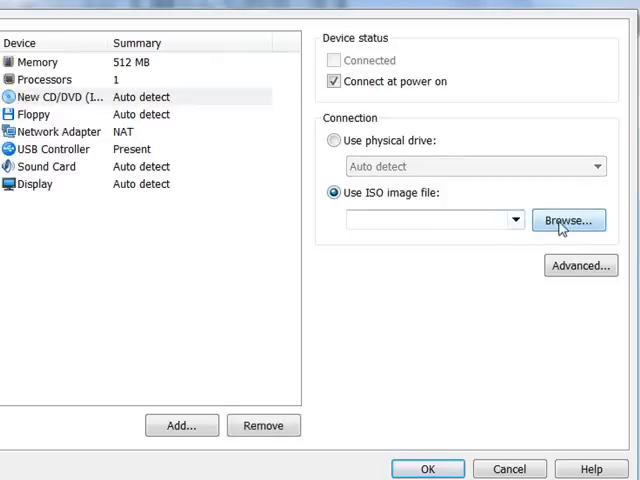
pyautogui.click(568, 220)
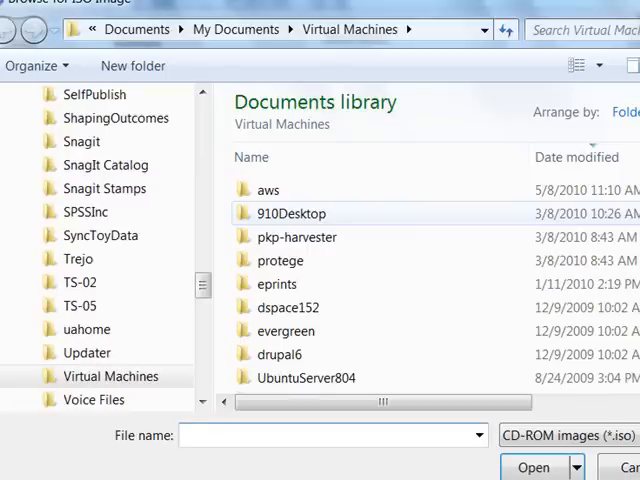
pyautogui.scroll(-3)
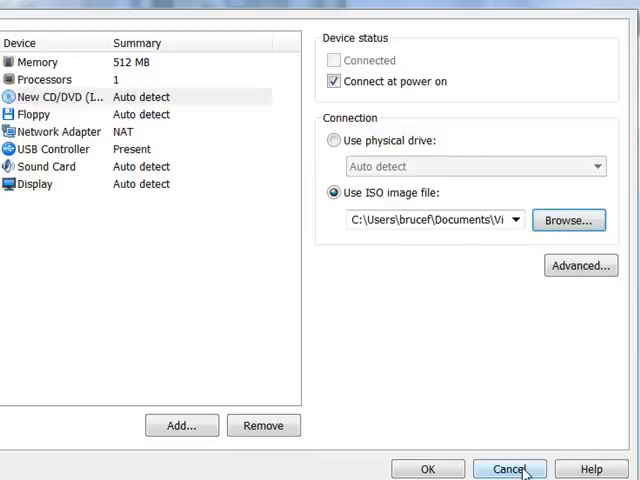
pyautogui.moveTo(428, 468)
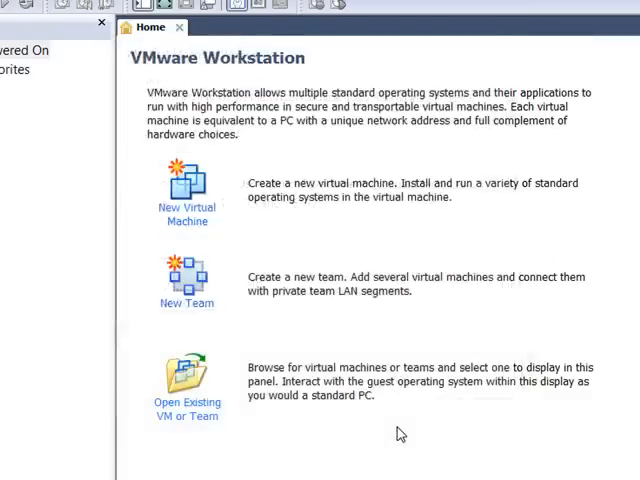
# Show the Ubuntu1004 machine and power it on to boot the installer.
pyautogui.click(40, 88)
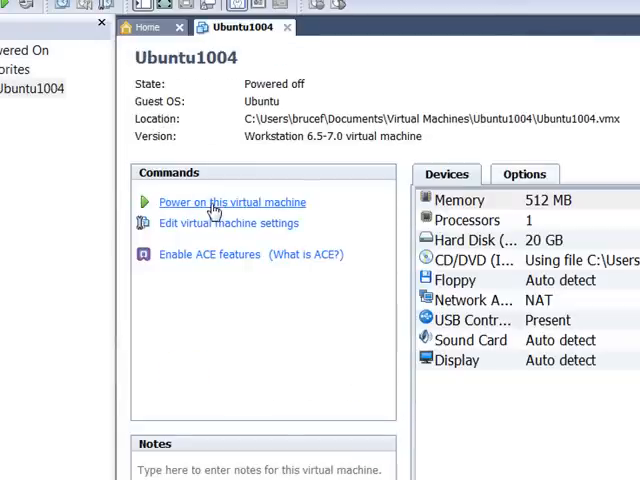
pyautogui.click(232, 202)
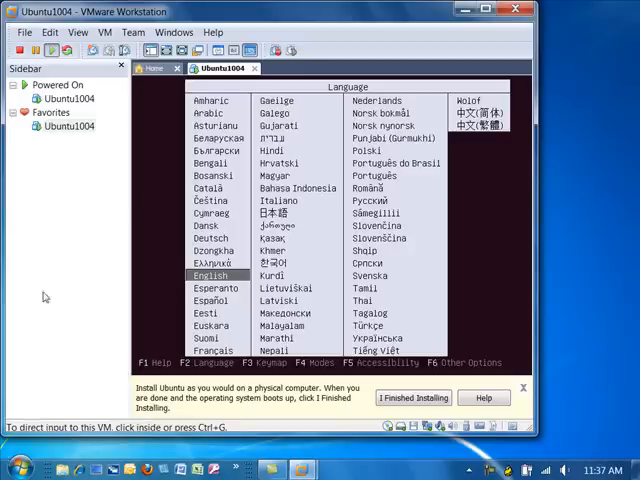
pyautogui.moveTo(560, 322)
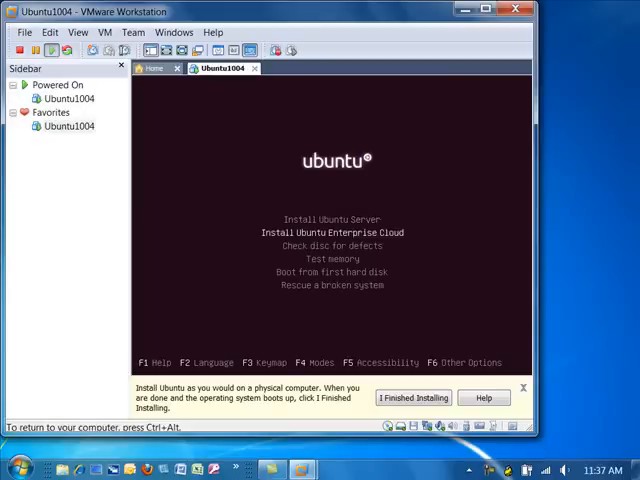
# Select Install Ubuntu Server in the boot menu to start the installer.
pyautogui.press('Down')
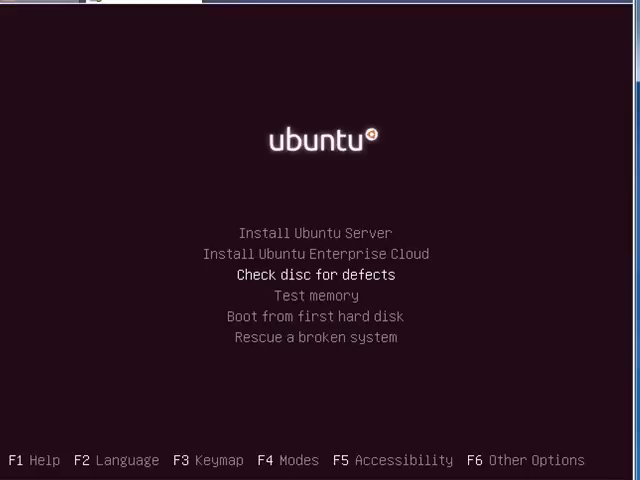
pyautogui.press('Up')
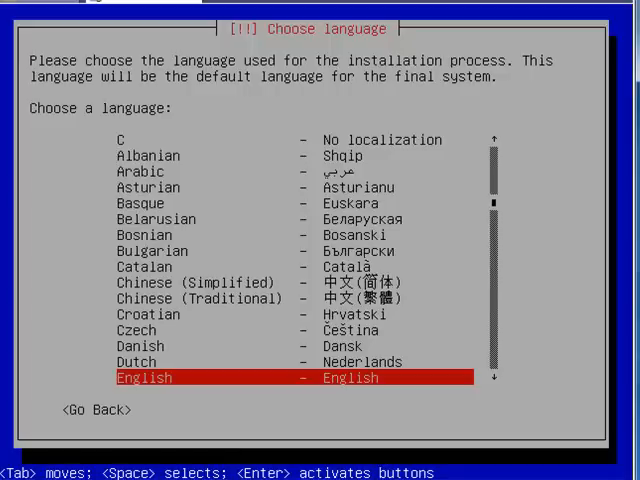
# Accept English, decline automatic keyboard detection, and choose the USA layout.
pyautogui.press('Return')
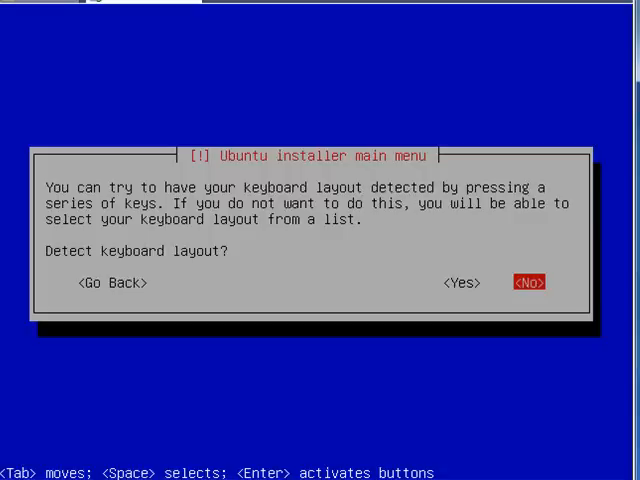
pyautogui.click(528, 282)
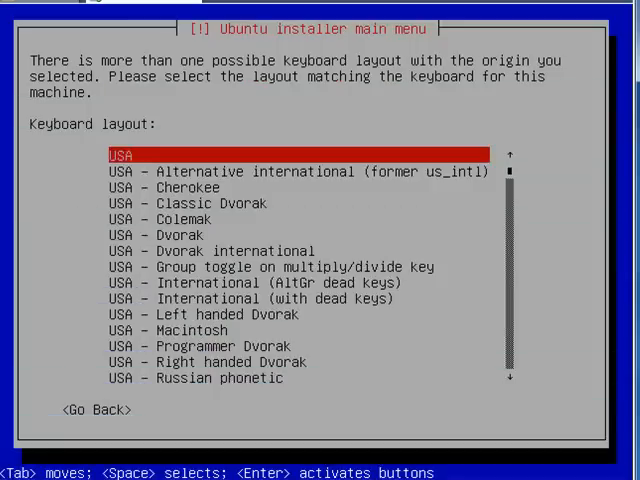
pyautogui.press('Return')
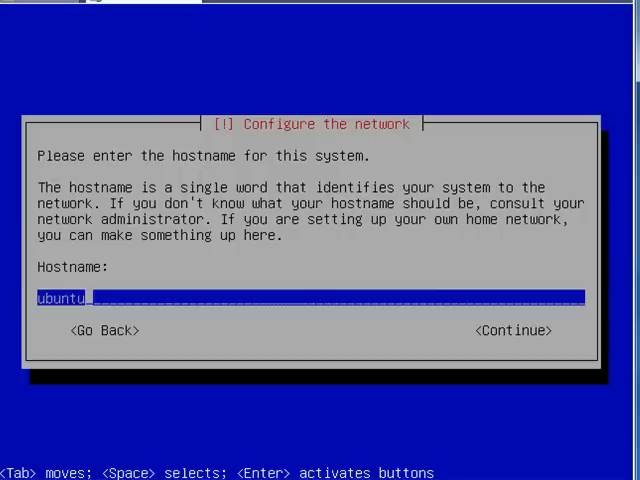
# Set the hostname to ubuntu1004 and continue to the next installer screen.
pyautogui.write('100')
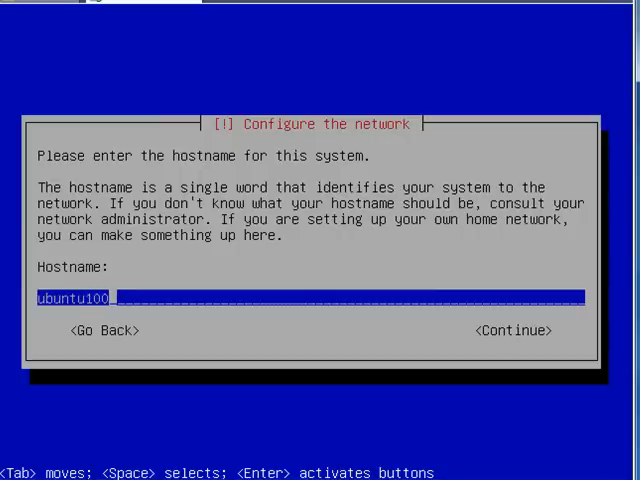
pyautogui.write('4')
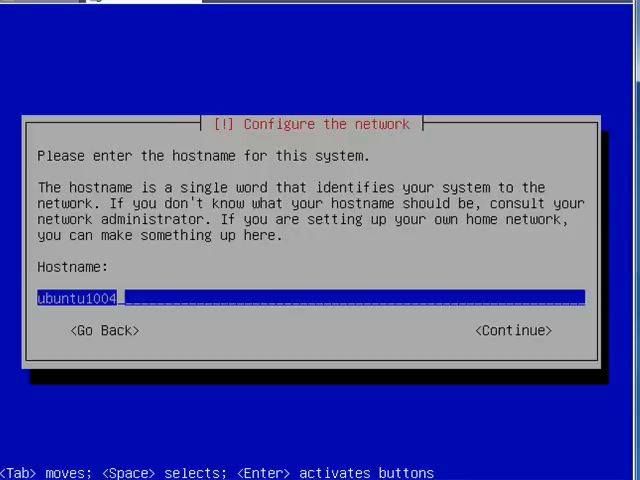
pyautogui.press('Tab')
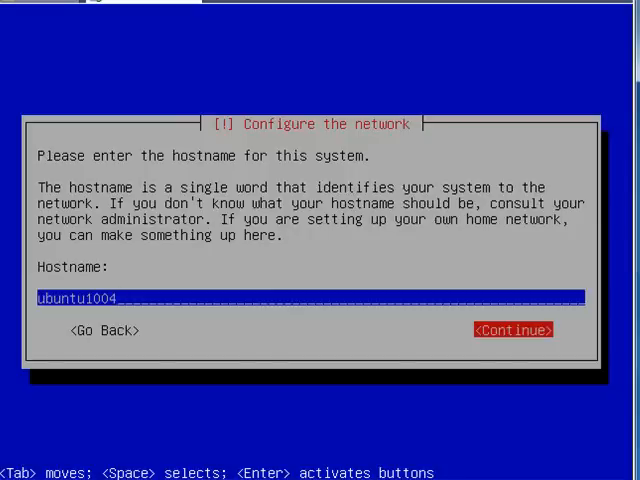
pyautogui.click(512, 330)
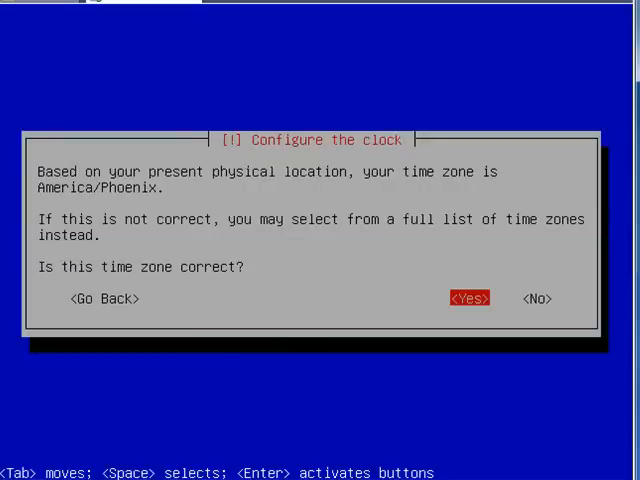
# Confirm America/Phoenix as the time zone with Yes.
pyautogui.press('Tab')
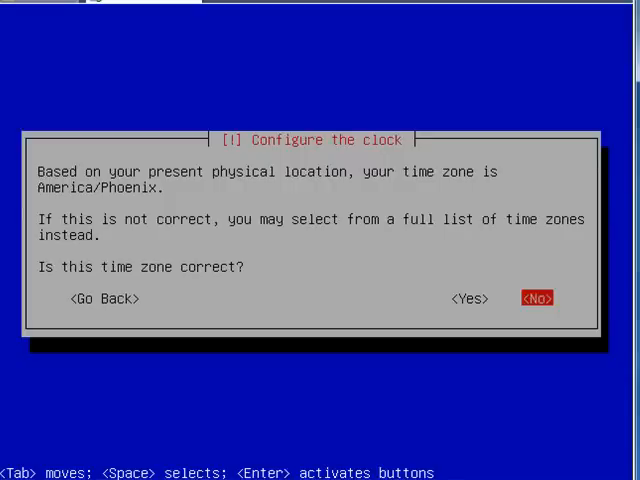
pyautogui.press('Tab')
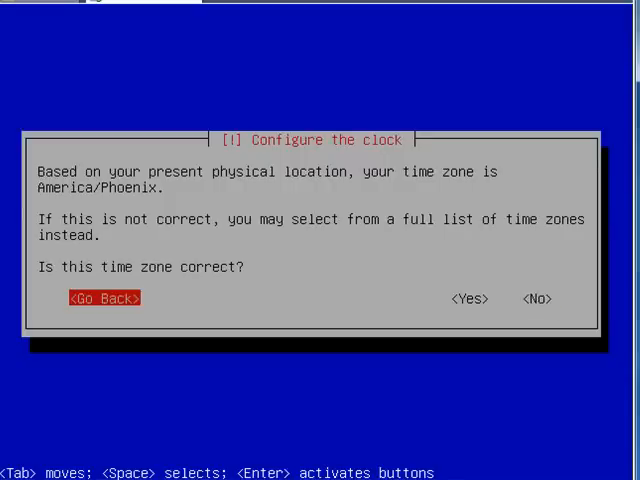
pyautogui.press('Tab')
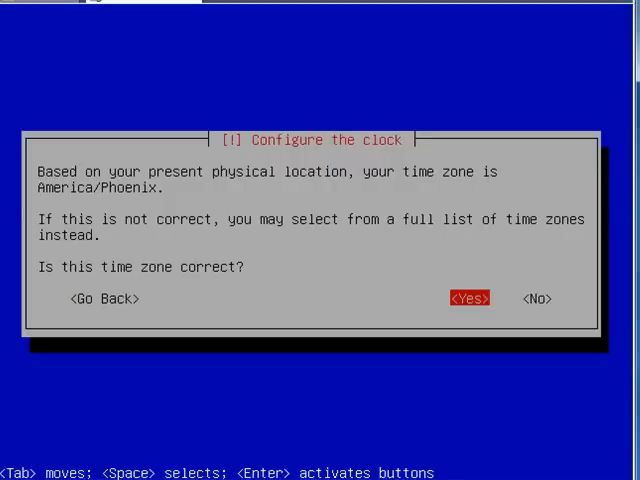
pyautogui.click(468, 298)
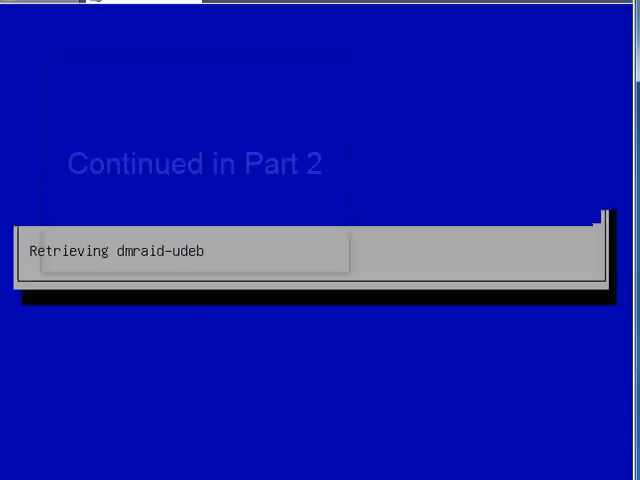